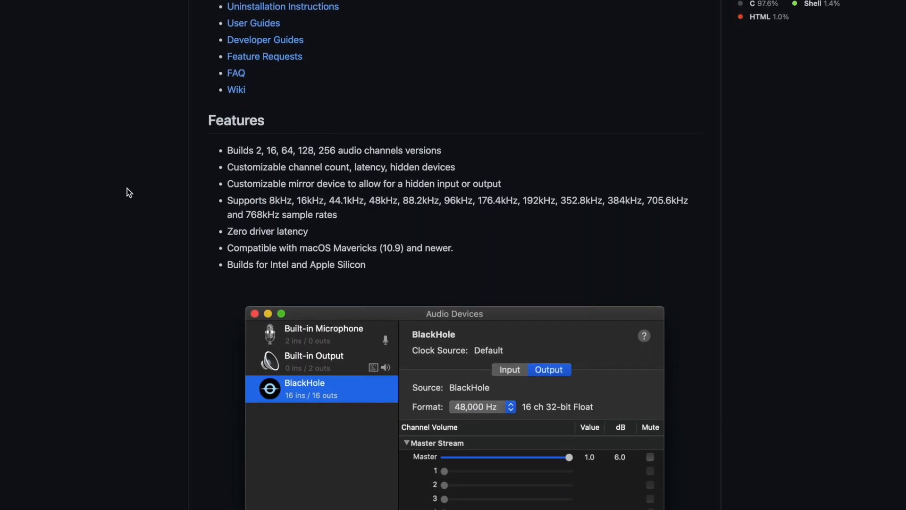
# Review the BlackHole virtual audio driver page before checking the Mac's audio devices.
pyautogui.scroll(-3)
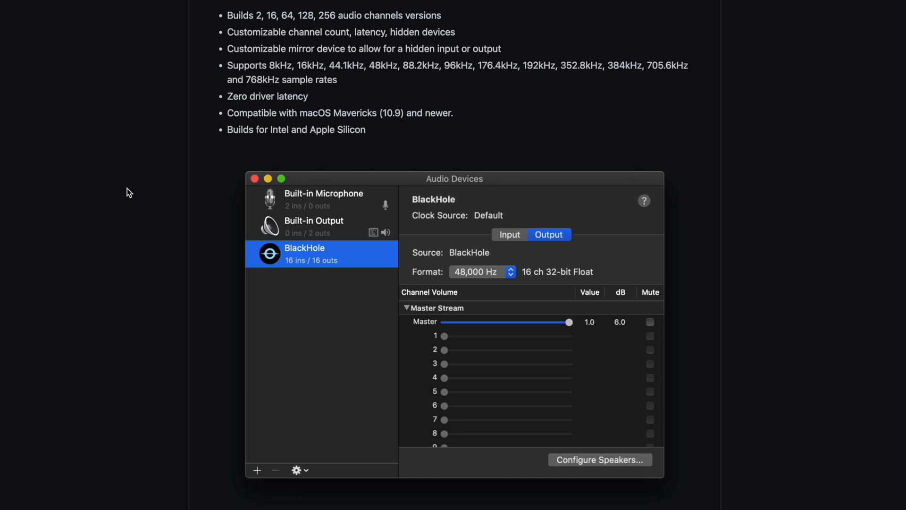
pyautogui.scroll(-3)
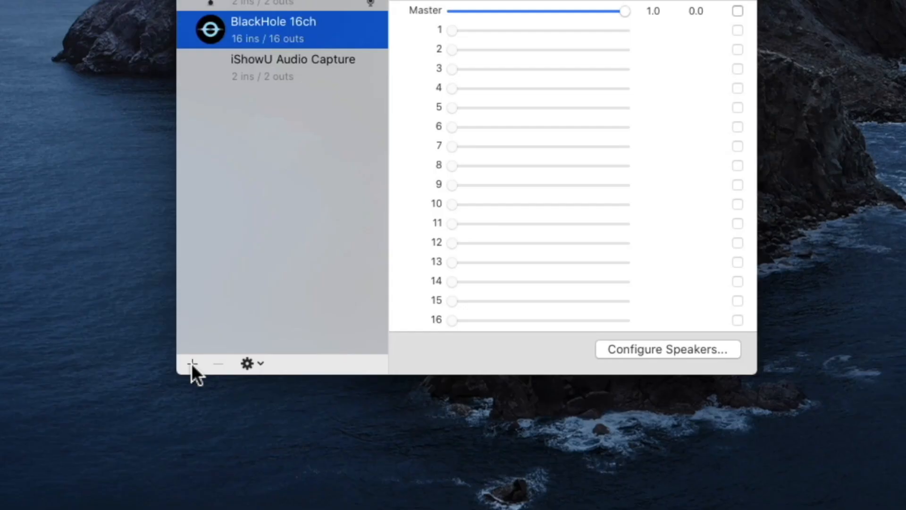
# Create a new Aggregate Device in Audio MIDI Setup and move to the RØDE Connect page.
pyautogui.click(193, 362)
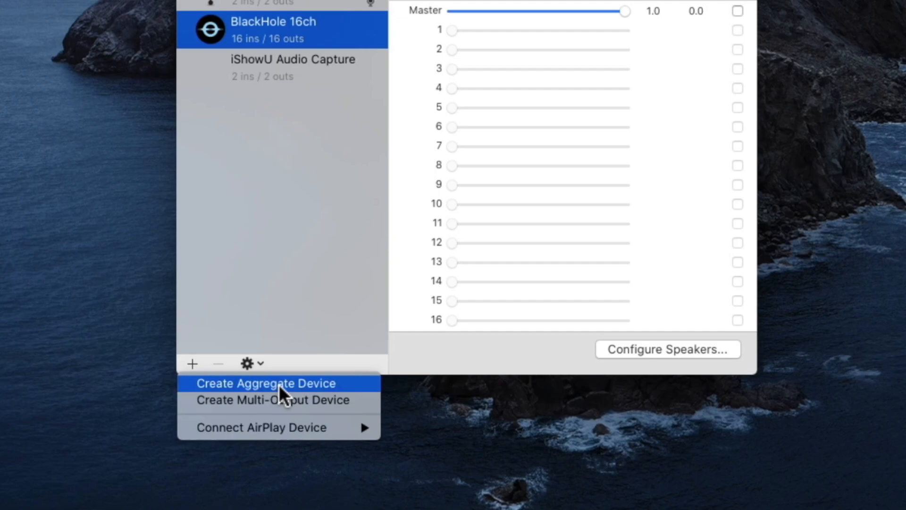
pyautogui.click(266, 383)
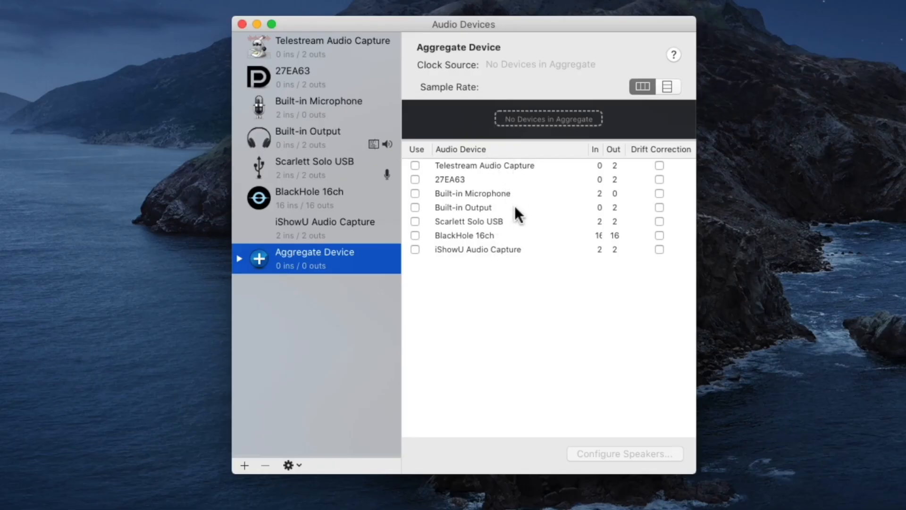
pyautogui.moveTo(480, 276)
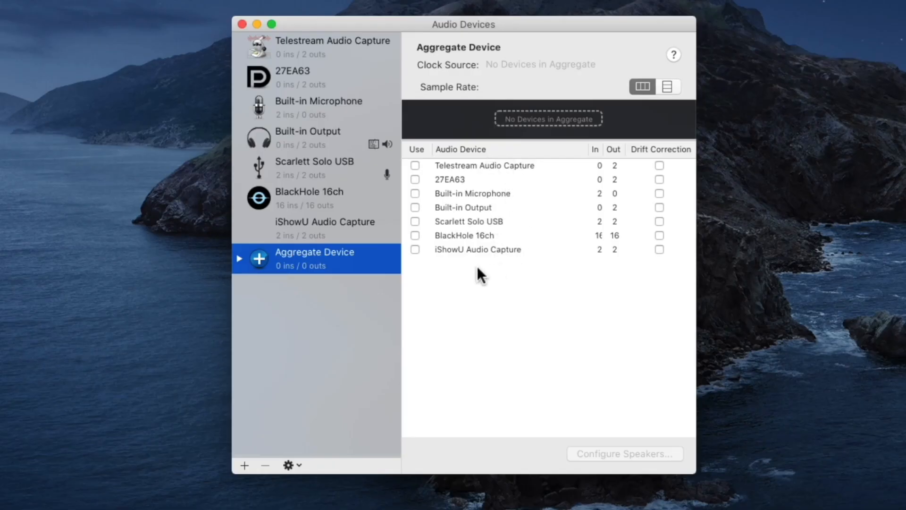
pyautogui.doubleClick(315, 252)
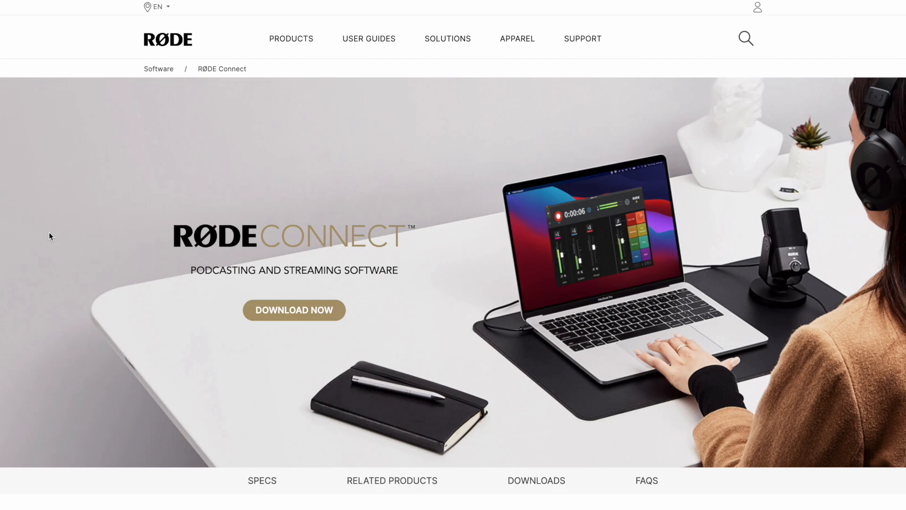
# Reach the Downloads section with the RØDE Connect Mac installer.
pyautogui.scroll(-3)
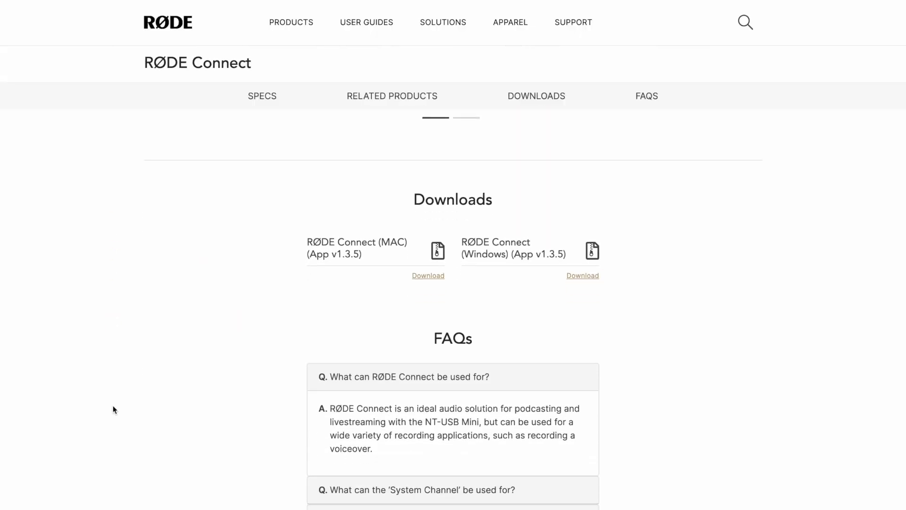
pyautogui.scroll(-3)
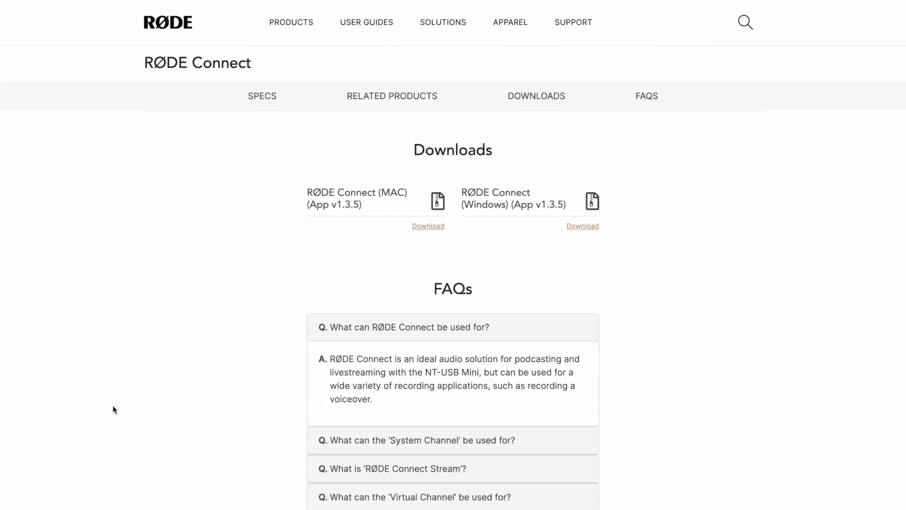
pyautogui.moveTo(423, 216)
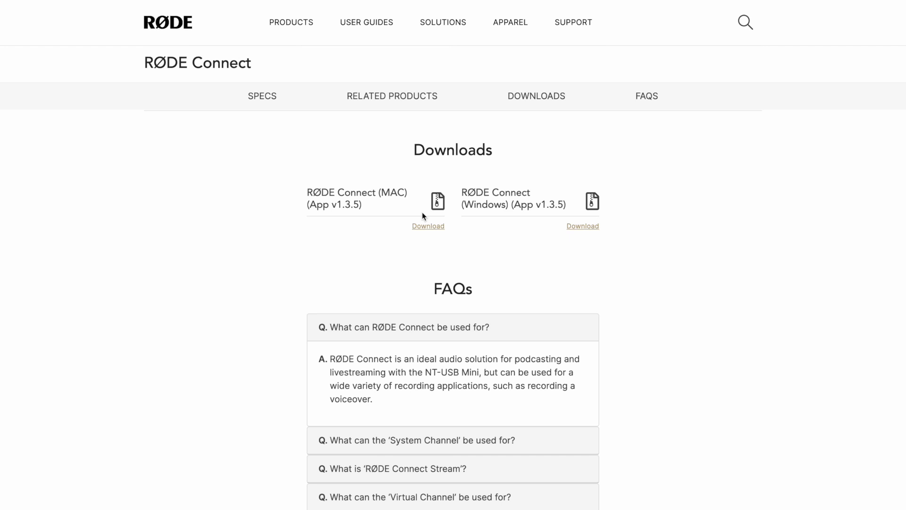
pyautogui.moveTo(533, 217)
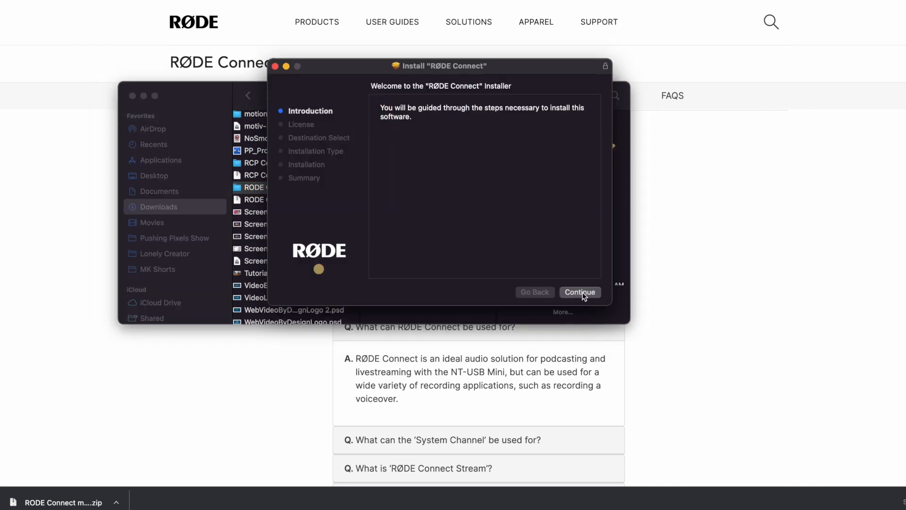
# Continue through the installer and confirm installing RØDE Connect.
pyautogui.click(579, 292)
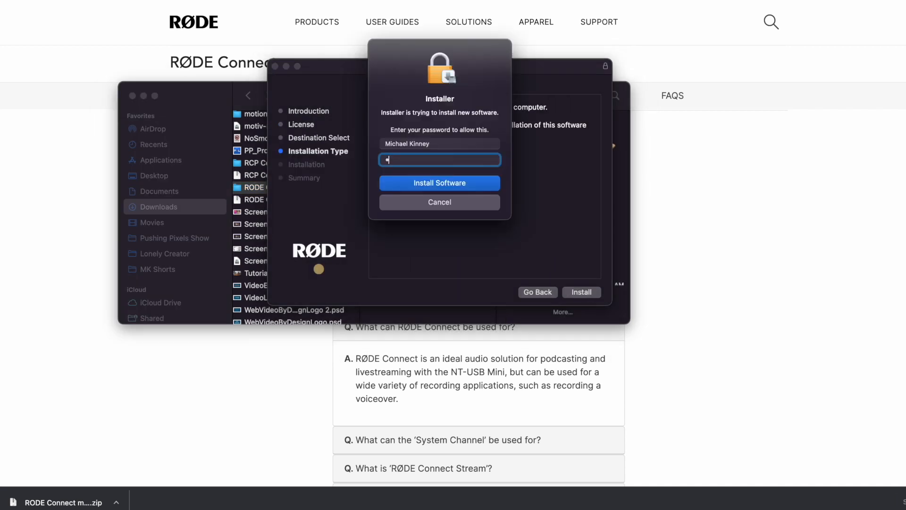
pyautogui.click(440, 183)
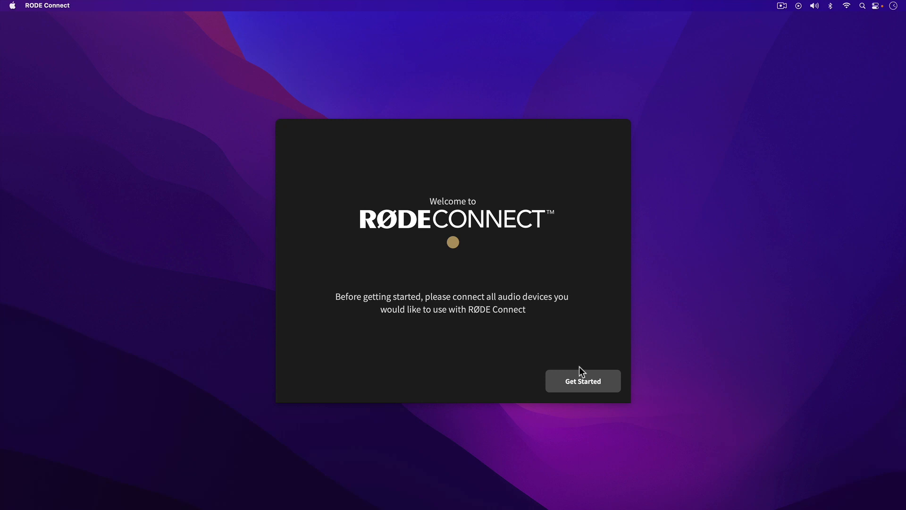
# Assign the NT-USB Mini to microphone slot 1 in the setup wizard.
pyautogui.click(584, 380)
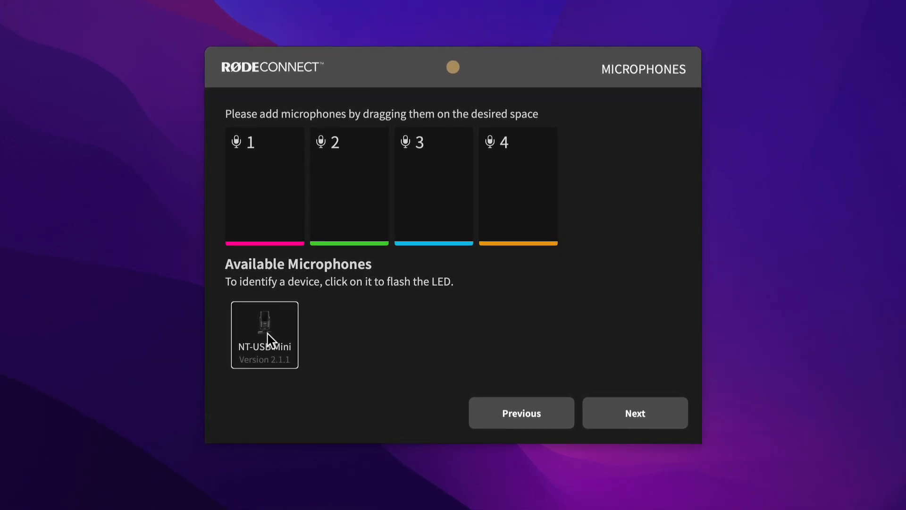
pyautogui.moveTo(265, 335); pyautogui.dragTo(264, 191)
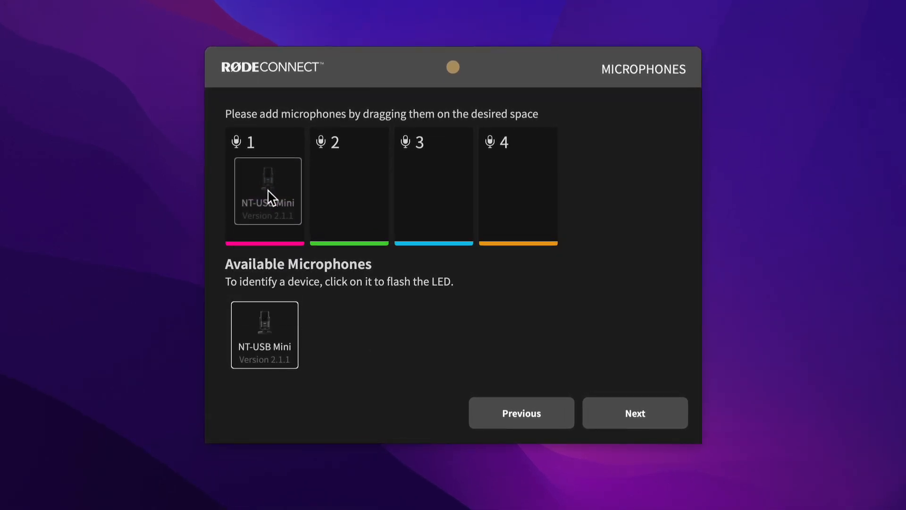
pyautogui.moveTo(264, 335); pyautogui.dragTo(264, 195)
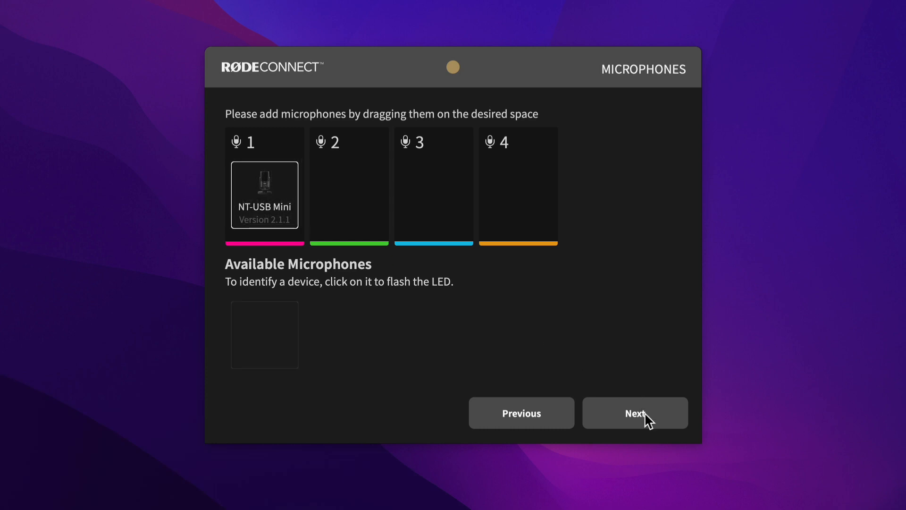
pyautogui.click(635, 413)
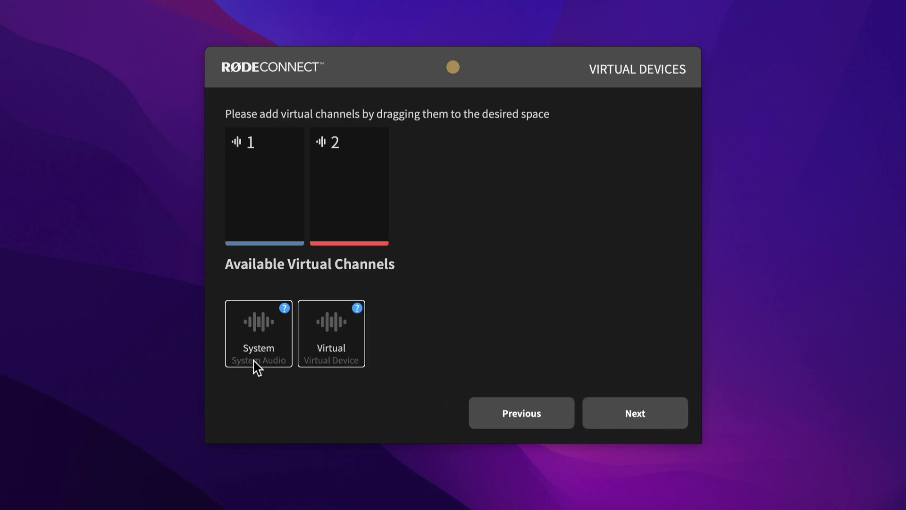
# Assign System and Virtual audio to the virtual channel slots and finish to the mixer.
pyautogui.moveTo(258, 333); pyautogui.dragTo(264, 196)
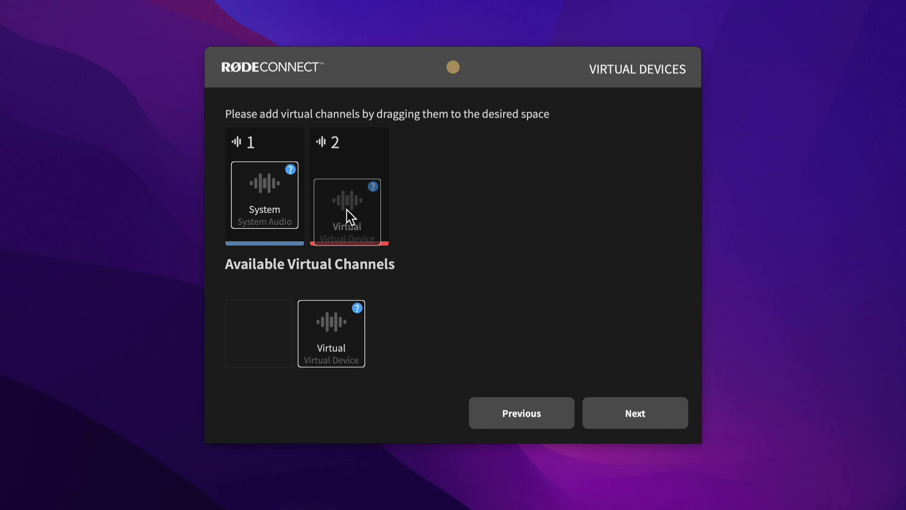
pyautogui.moveTo(331, 333); pyautogui.dragTo(349, 194)
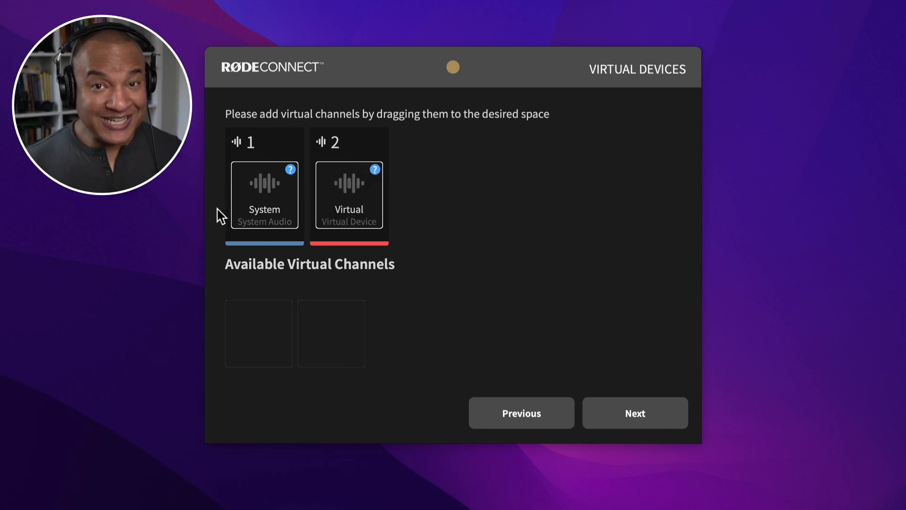
pyautogui.moveTo(274, 269)
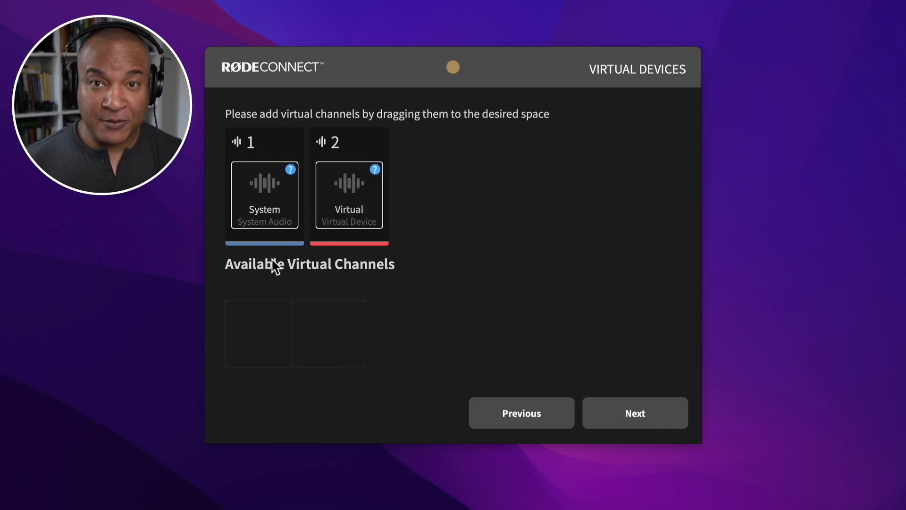
pyautogui.click(635, 413)
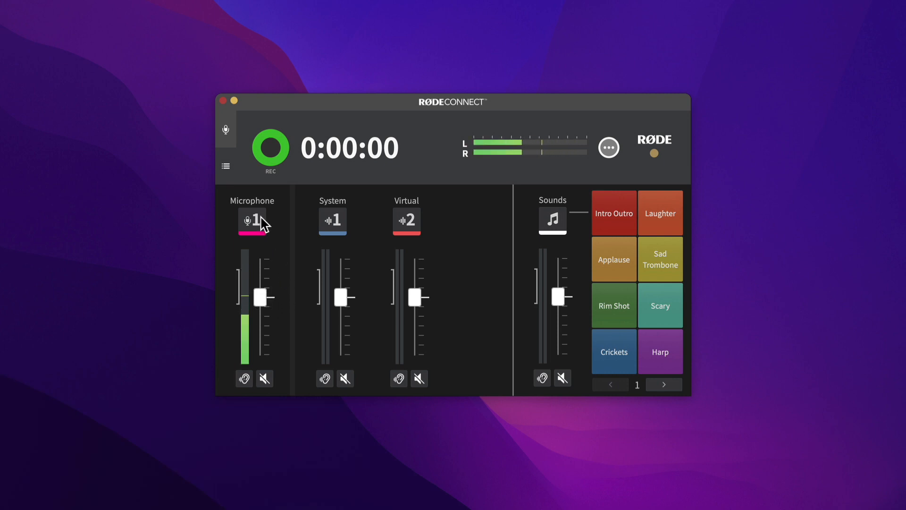
pyautogui.click(252, 221)
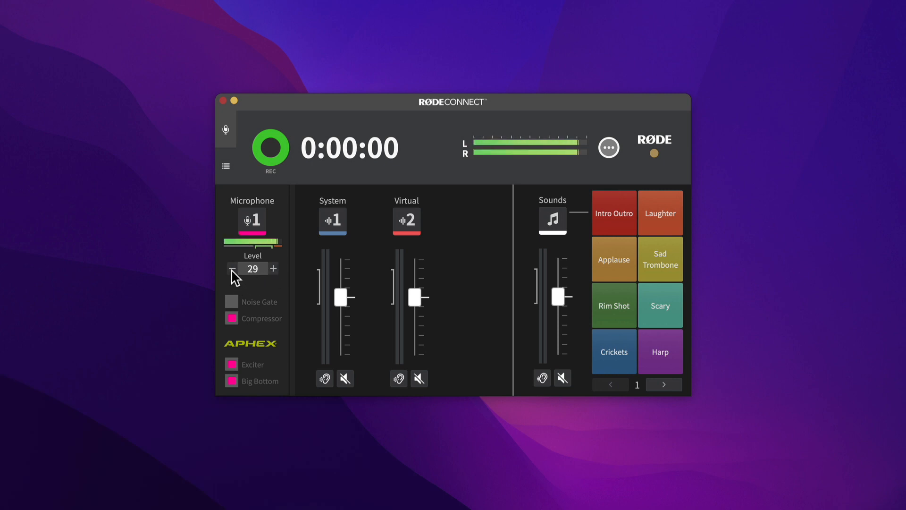
pyautogui.click(232, 268)
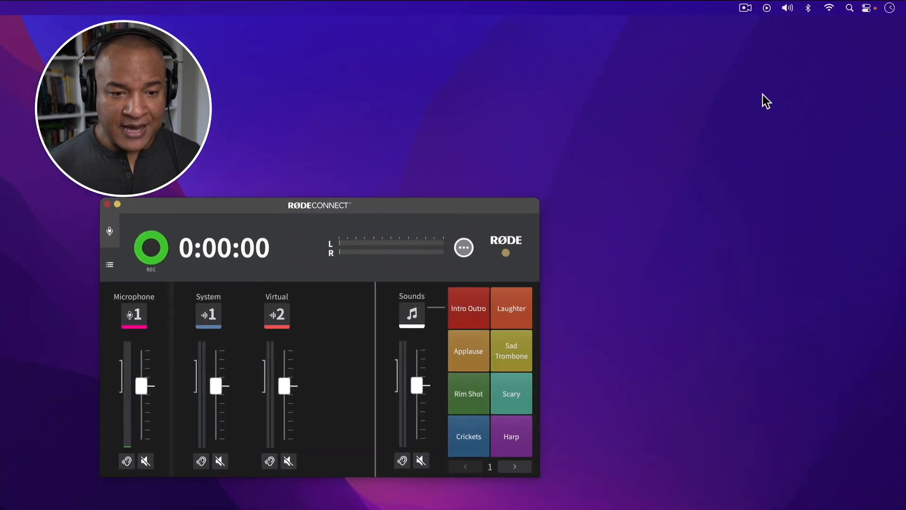
# Make RØDE Connect System the Mac's sound output from the menu-bar Sound menu.
pyautogui.click(787, 8)
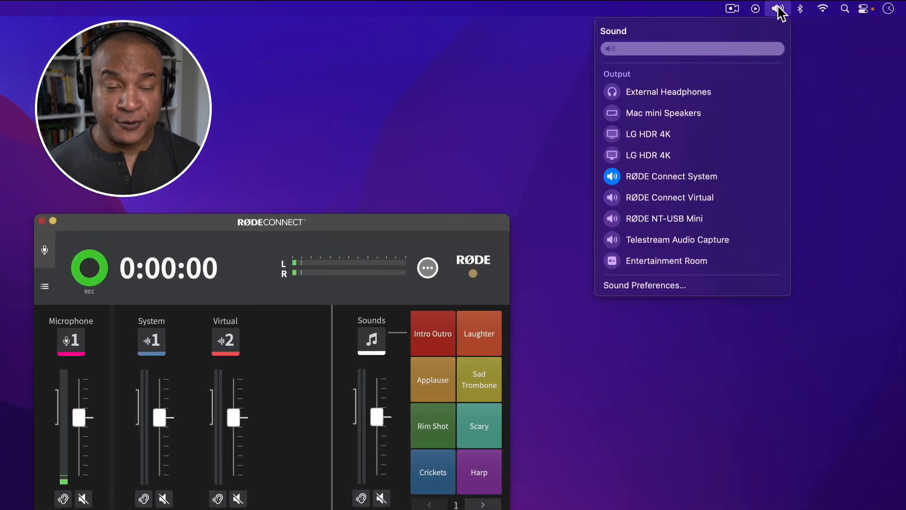
pyautogui.moveTo(748, 162)
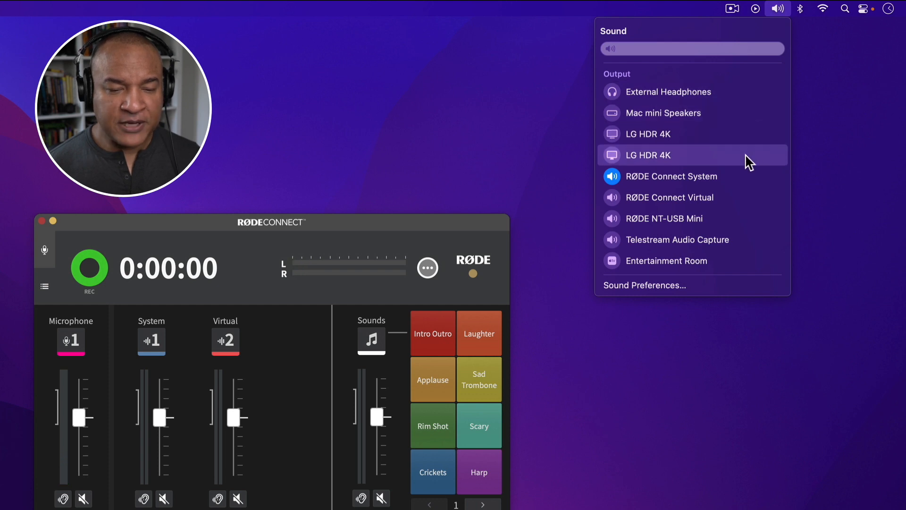
pyautogui.moveTo(661, 187)
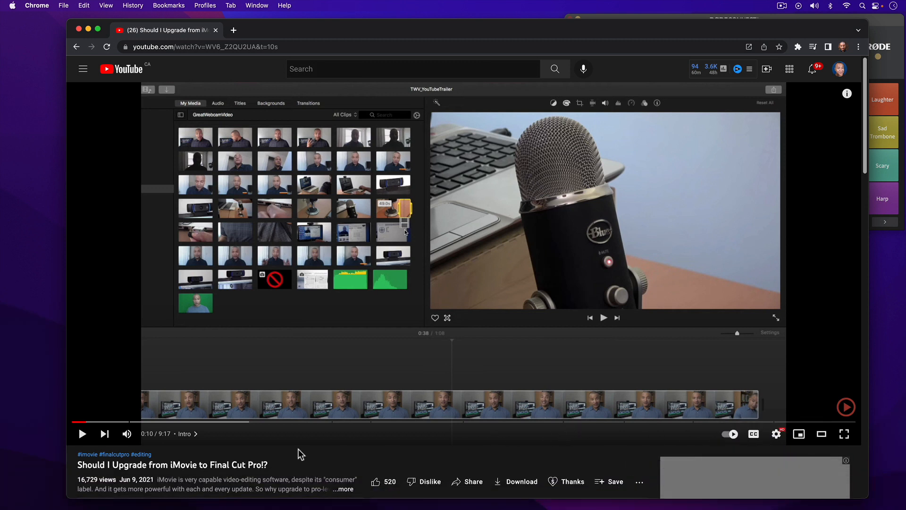
# Play the YouTube video and adjust the System channel fader in the mixer.
pyautogui.click(82, 433)
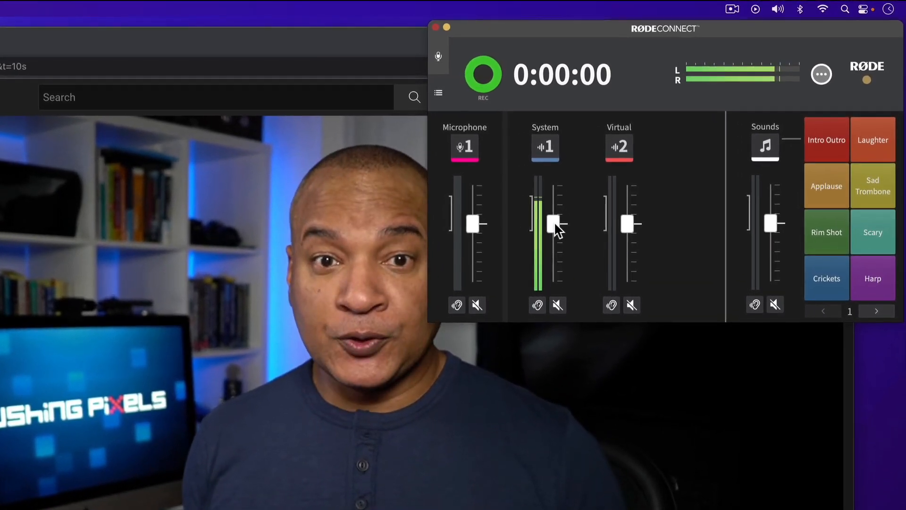
pyautogui.moveTo(554, 224); pyautogui.dragTo(554, 243)
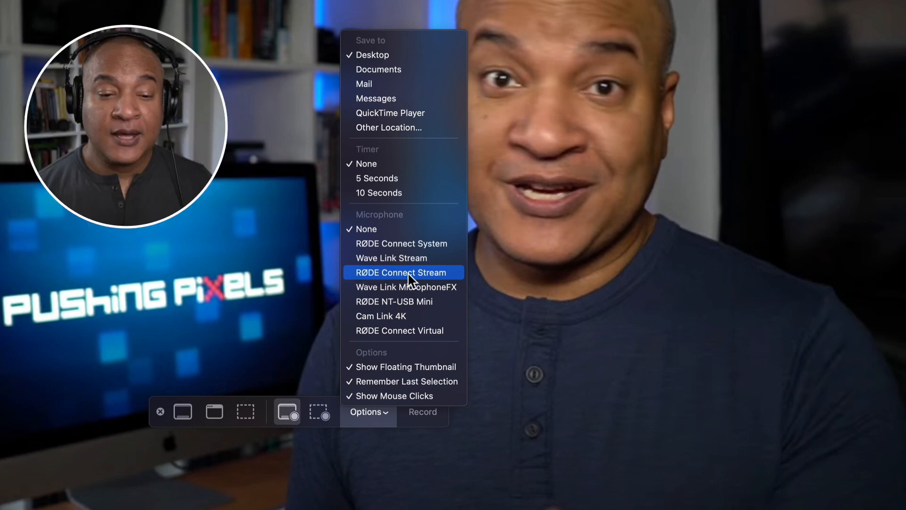
pyautogui.moveTo(452, 282)
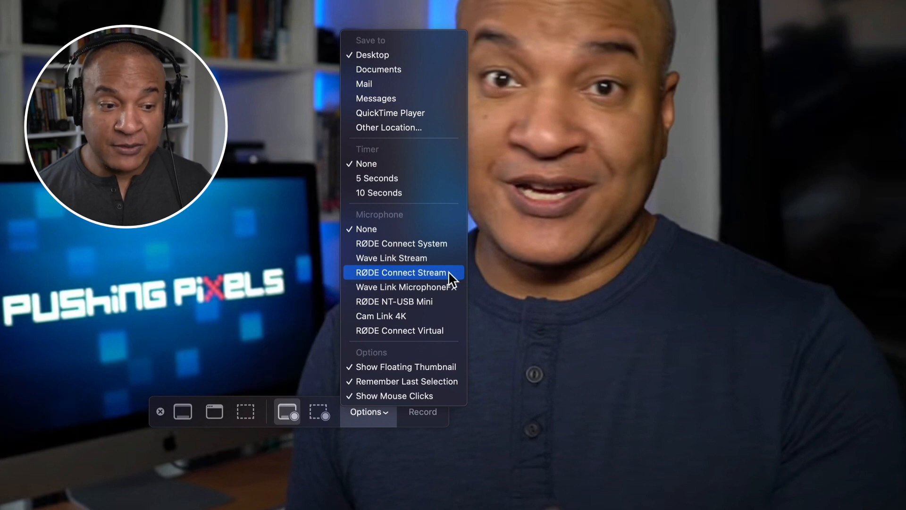
pyautogui.moveTo(457, 282)
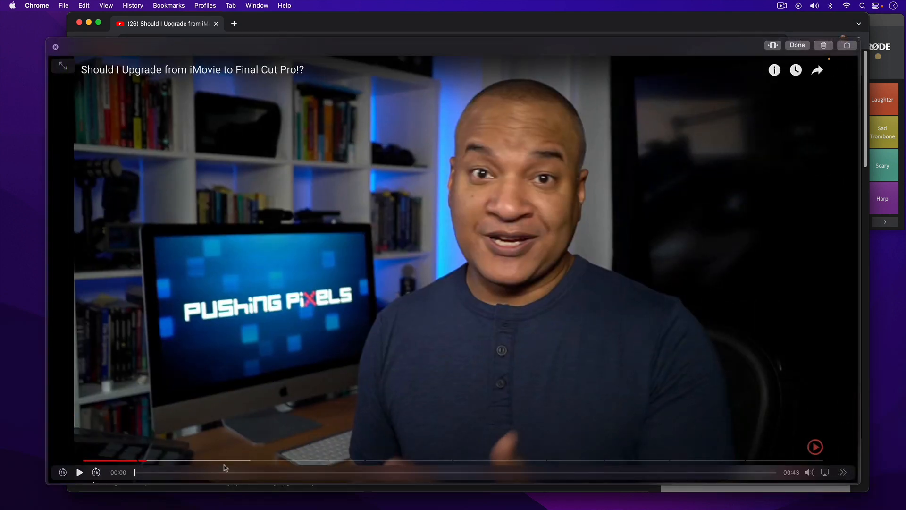
pyautogui.moveTo(789, 121)
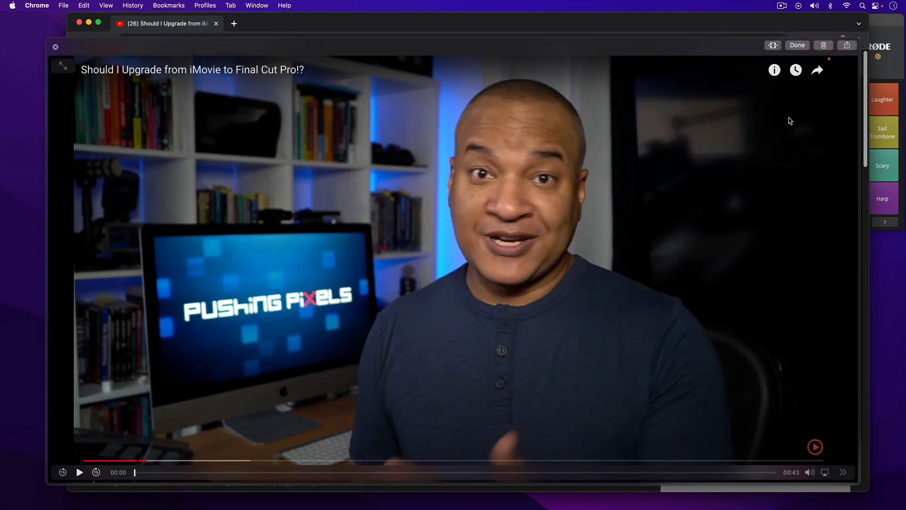
# Route output to External Headphones, play back the recording in Quick Look and start trimming.
pyautogui.click(813, 6)
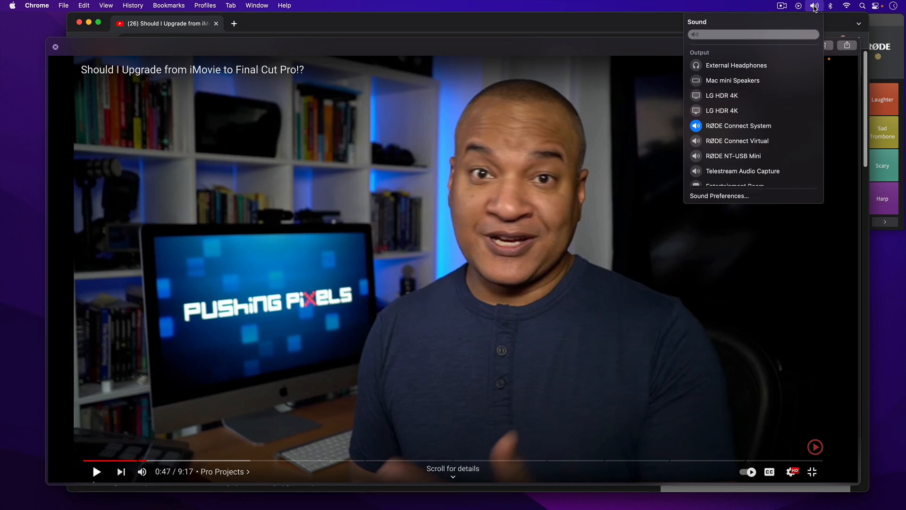
pyautogui.click(736, 66)
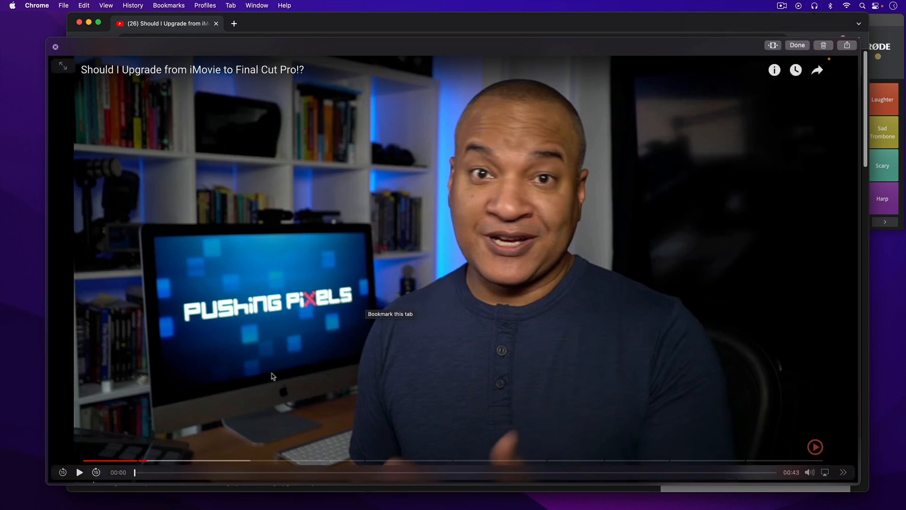
pyautogui.click(79, 472)
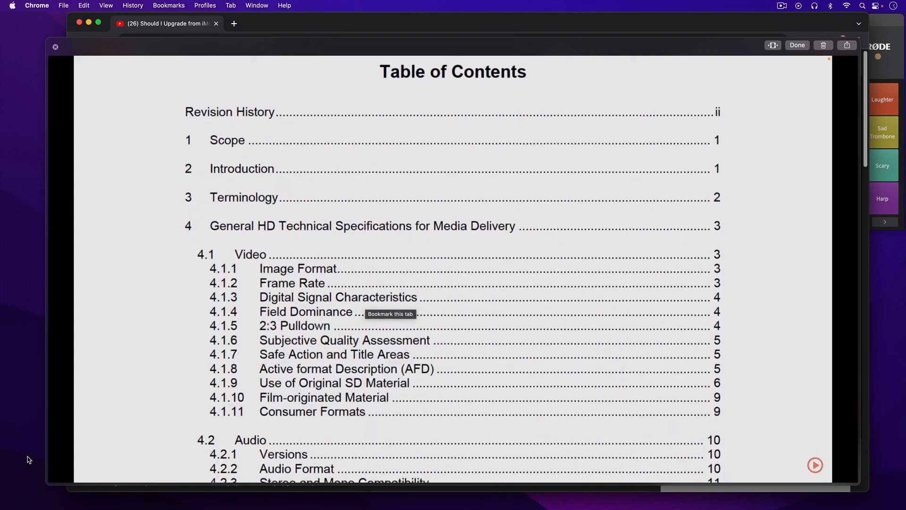
pyautogui.scroll(-3)
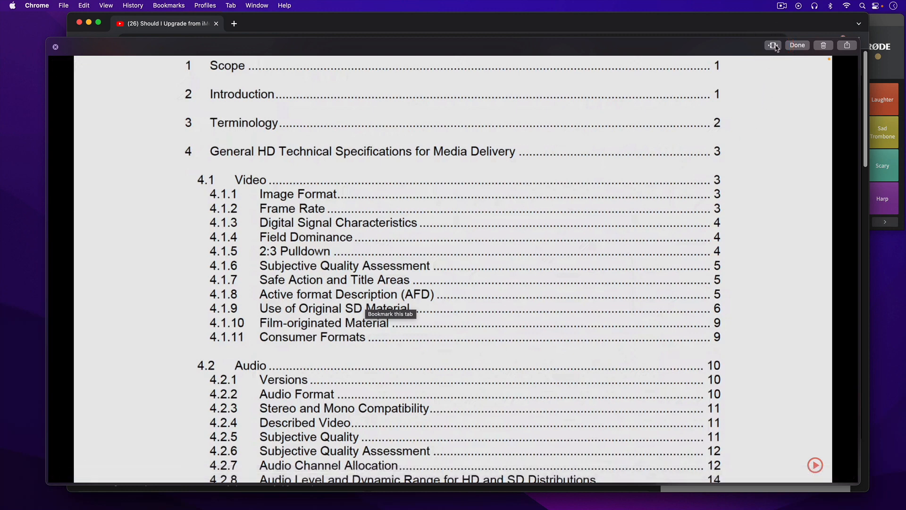
pyautogui.click(772, 45)
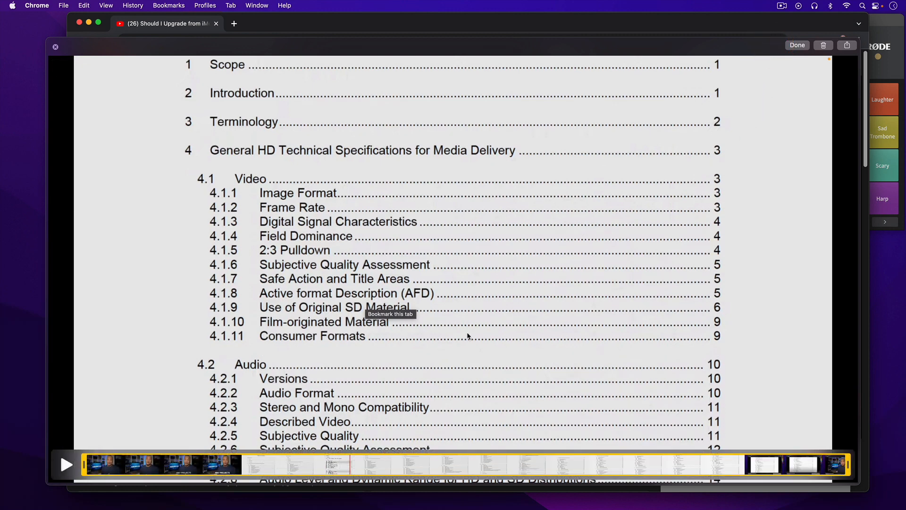